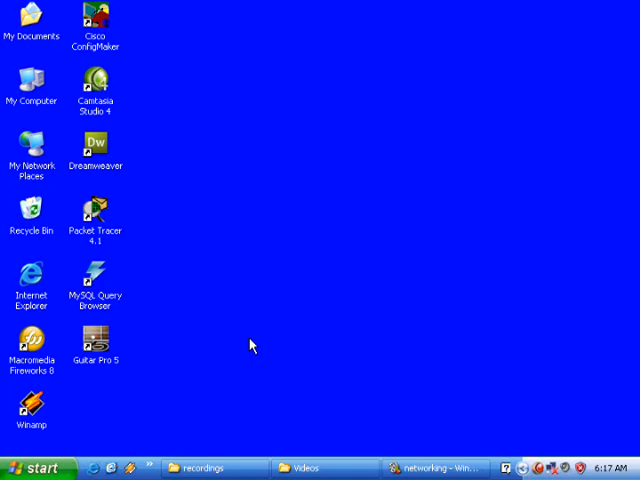
{"action": "mouse_move", "coordinate": [335, 190]}
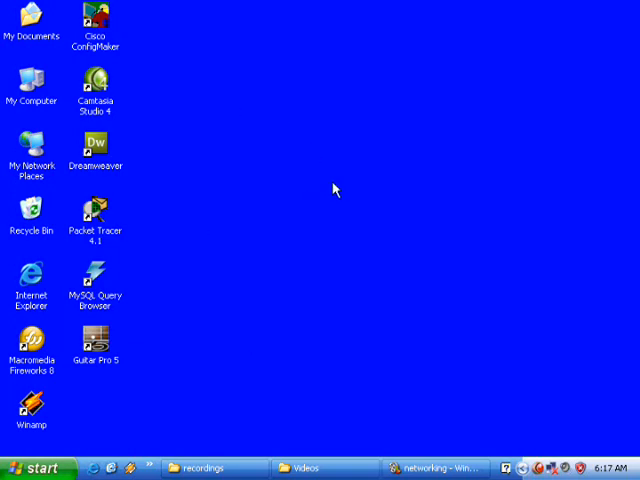
{"action": "mouse_move", "coordinate": [332, 185]}
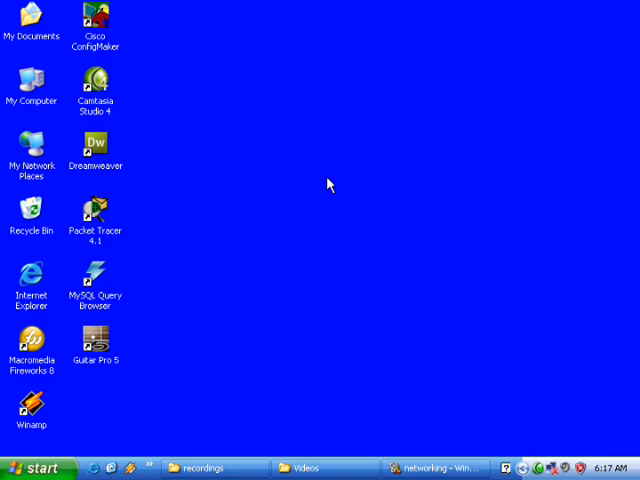
{"action": "mouse_move", "coordinate": [199, 261]}
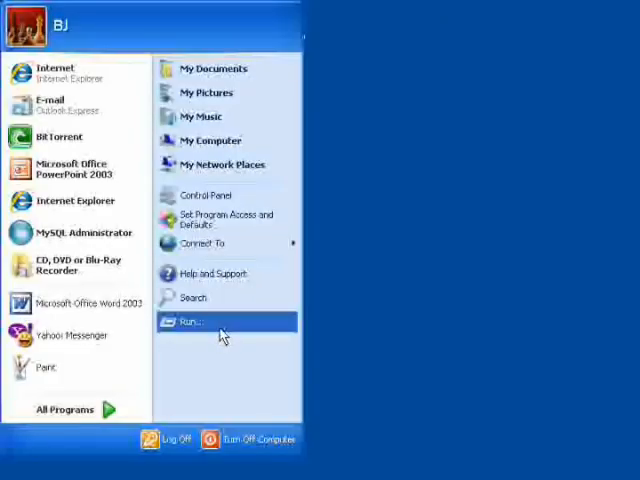
- Launch a Command Prompt by running cmd from the Run dialog
{"action": "left_click", "coordinate": [189, 320]}
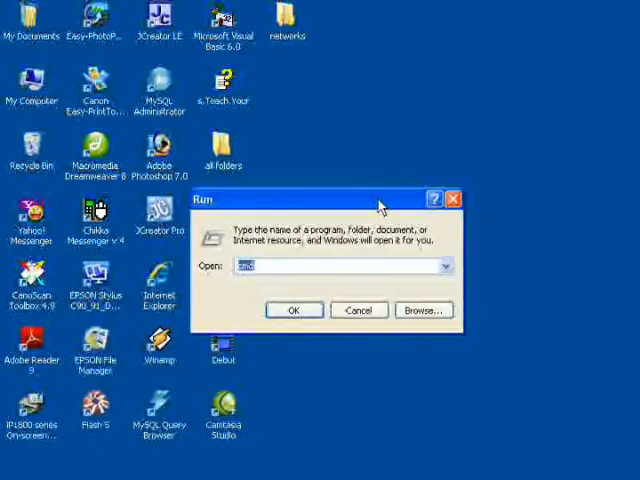
{"action": "type", "text": "md"}
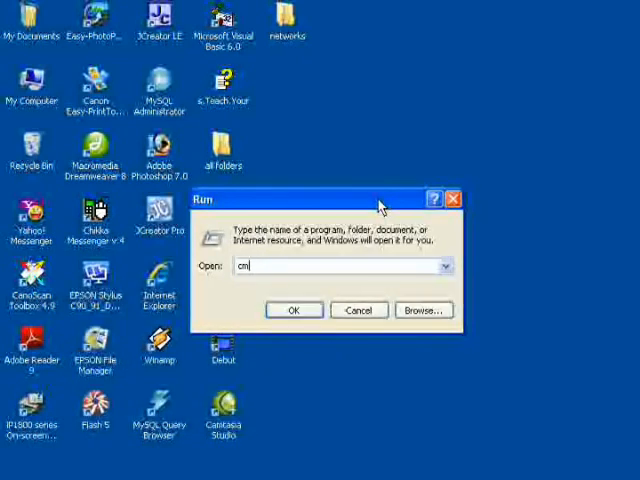
{"action": "left_click", "coordinate": [293, 310]}
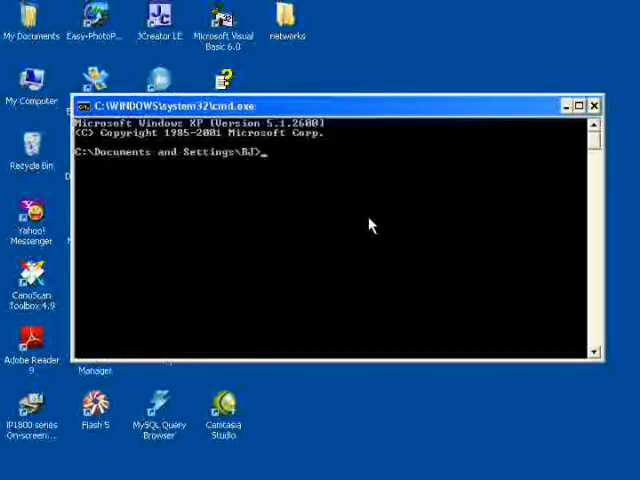
{"action": "mouse_move", "coordinate": [333, 198]}
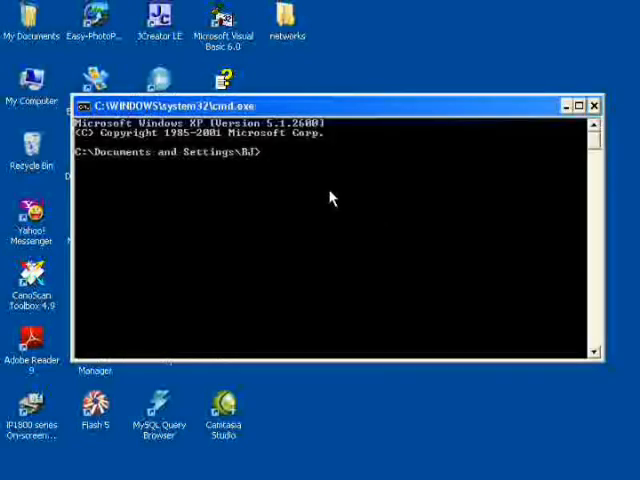
- Run ipconfig /all to list the Realtek RTL8139 adapter with address 00-19-21-81-E2-E9
{"action": "type", "text": "ip"}
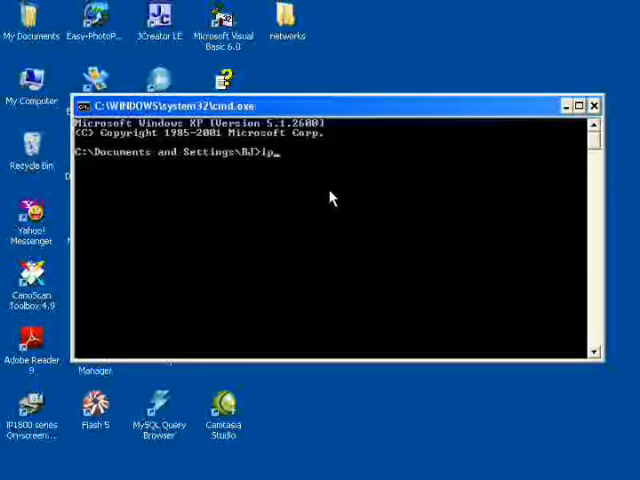
{"action": "type", "text": "config"}
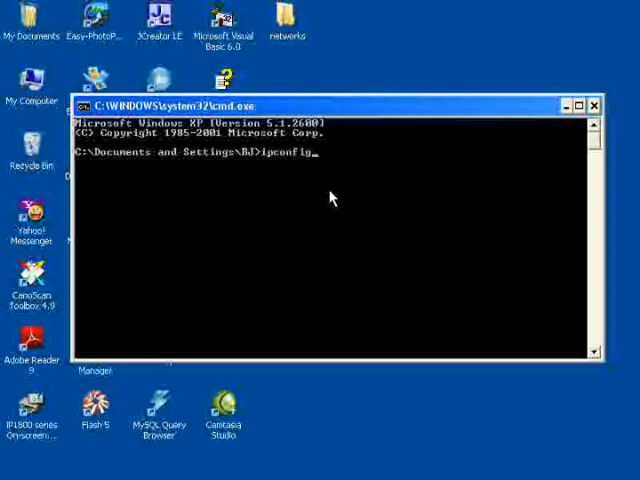
{"action": "type", "text": "/all"}
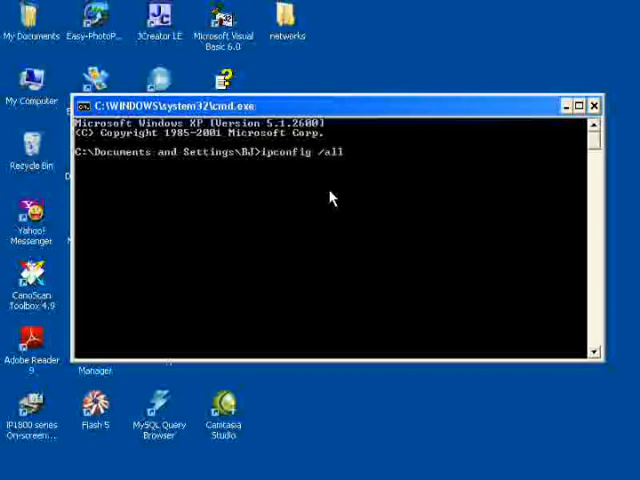
{"action": "key", "text": "Return"}
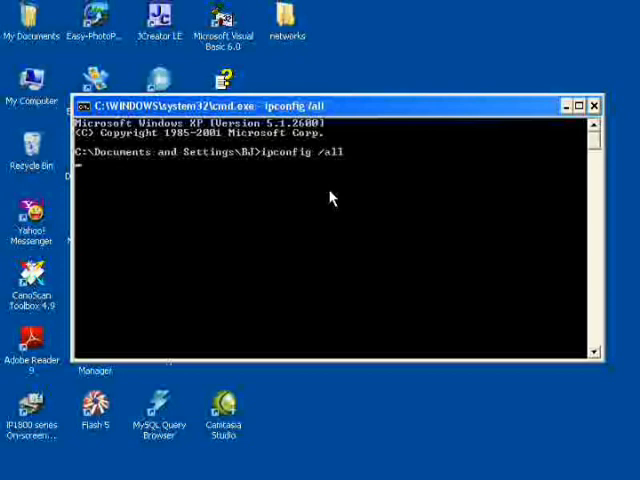
{"action": "key", "text": "Return"}
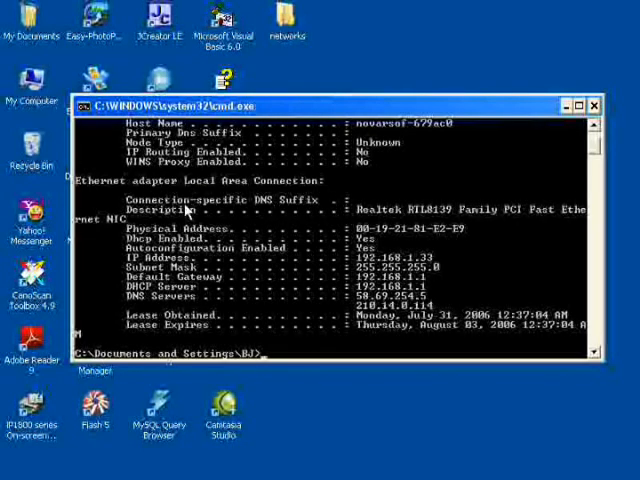
{"action": "mouse_move", "coordinate": [422, 218]}
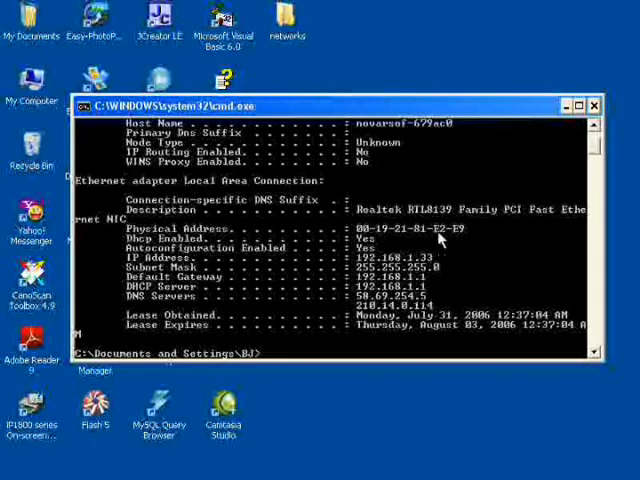
{"action": "mouse_move", "coordinate": [360, 275]}
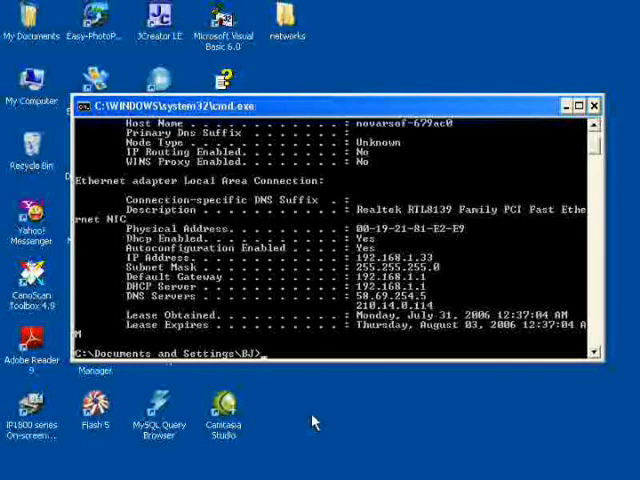
{"action": "type", "text": "exi"}
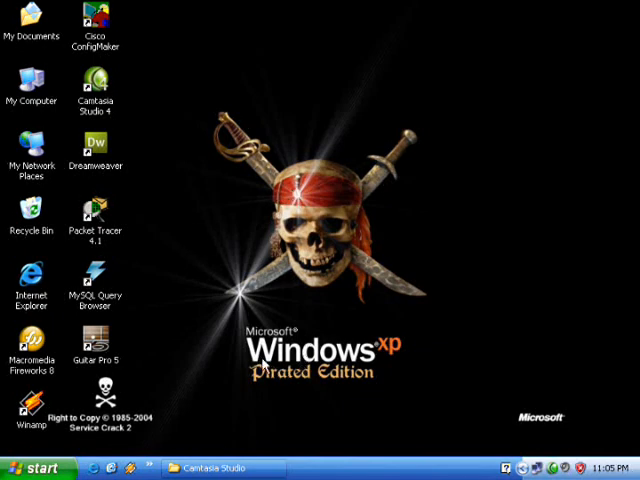
- Open a new Command Prompt from Start > Run with cmd
{"action": "left_click", "coordinate": [35, 467]}
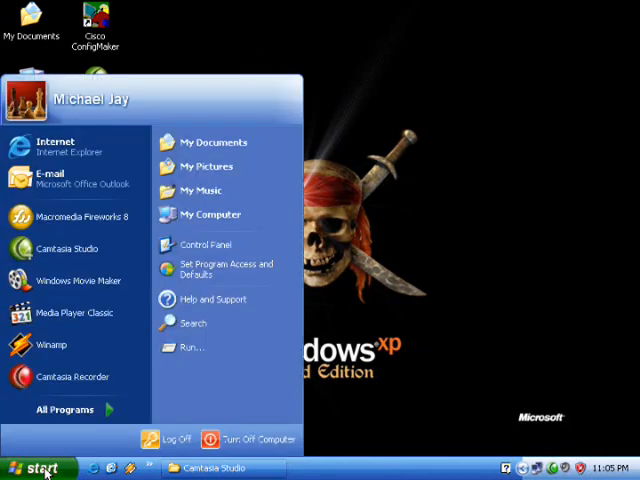
{"action": "left_click", "coordinate": [191, 347]}
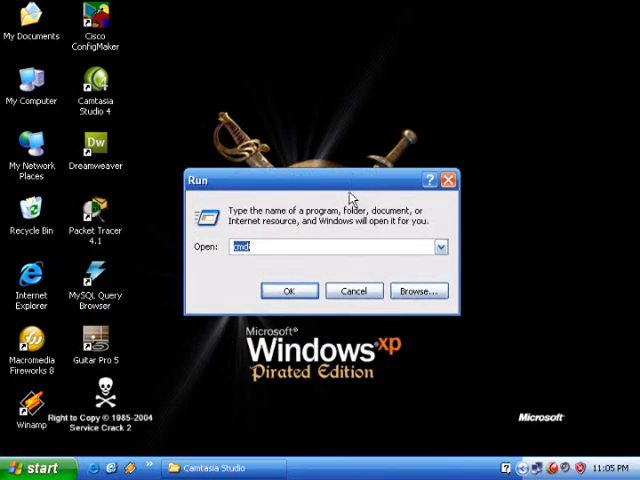
{"action": "left_click", "coordinate": [289, 291]}
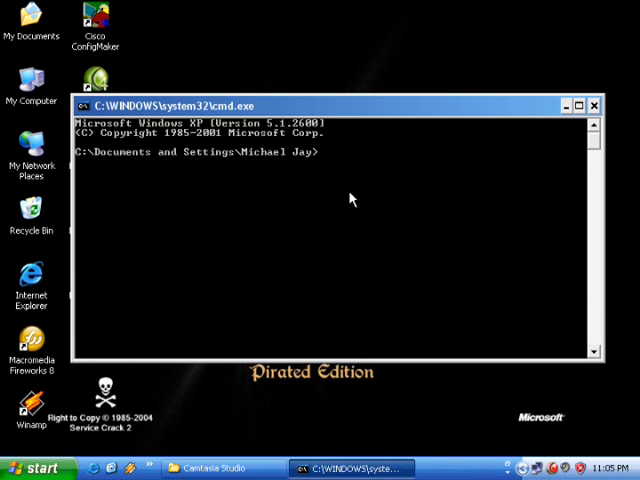
{"action": "type", "text": "ipco"}
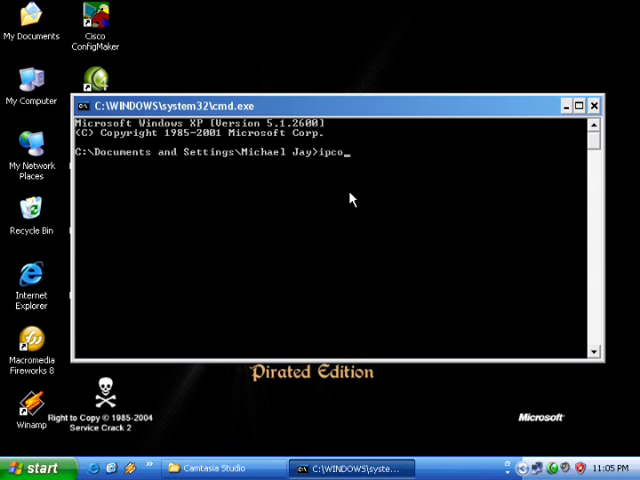
{"action": "type", "text": "nfig /"}
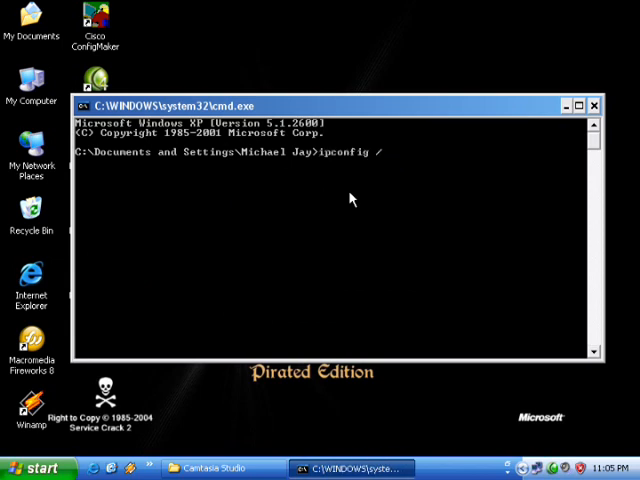
{"action": "type", "text": "all"}
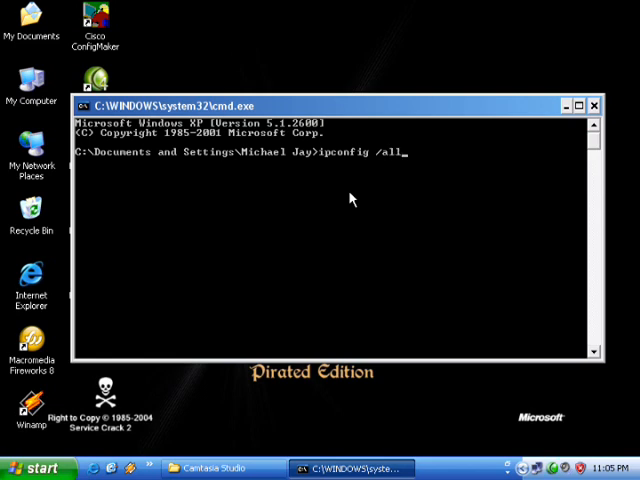
{"action": "key", "text": "Return"}
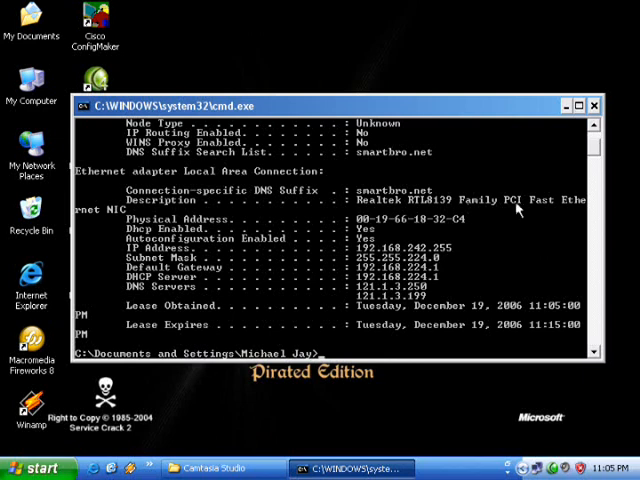
{"action": "mouse_move", "coordinate": [433, 229]}
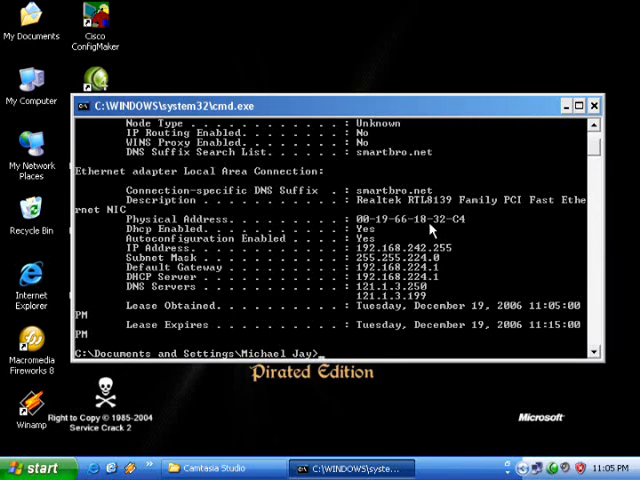
{"action": "mouse_move", "coordinate": [240, 228]}
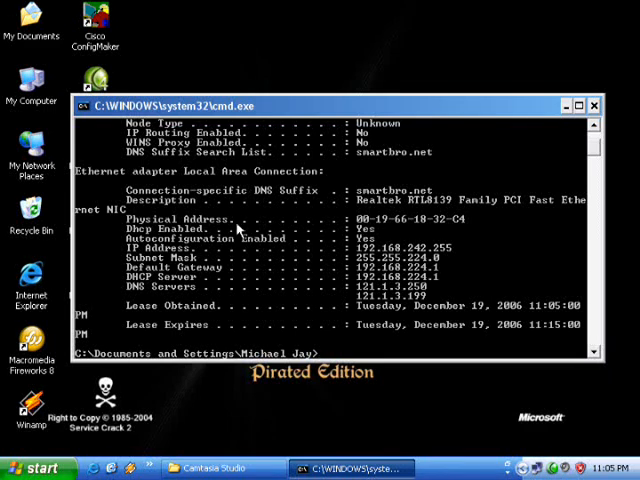
{"action": "type", "text": "ex"}
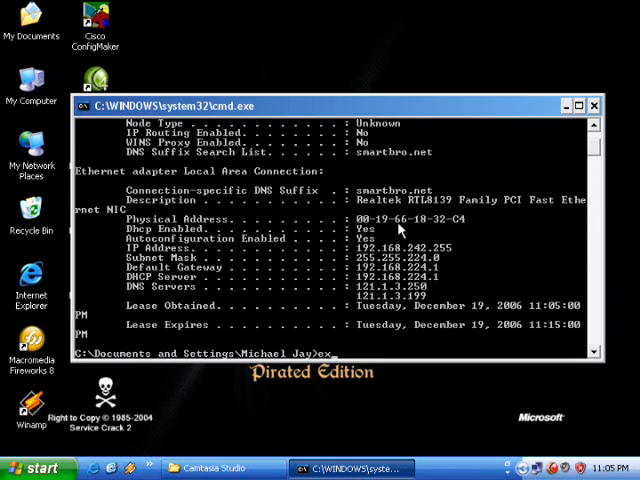